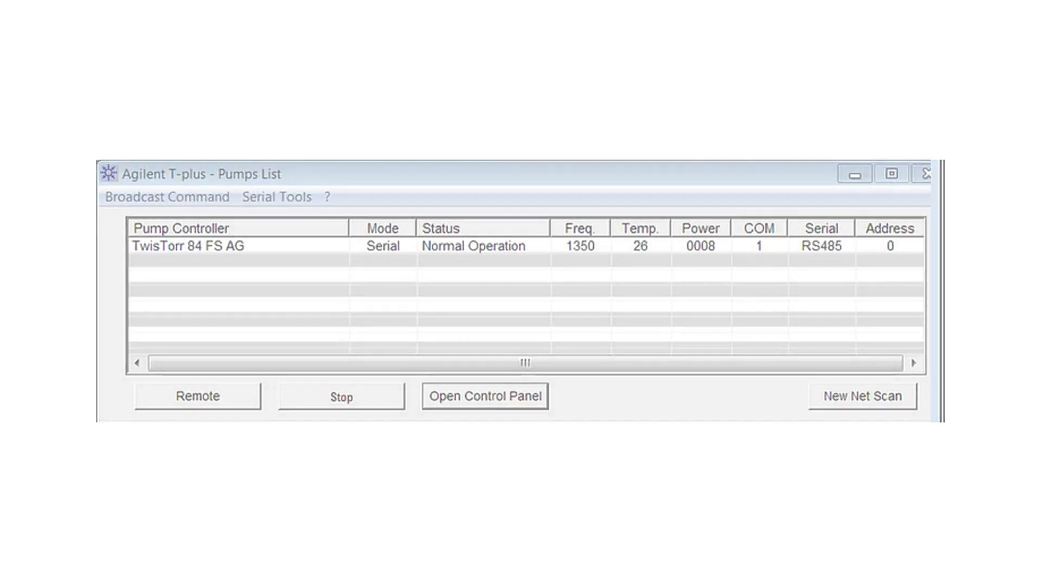
Open the TwisTorr 84 FS AG control panel with its Graph Control, Tracks Settings and Readings windows
{"action": "left_click", "coordinate": [484, 396]}
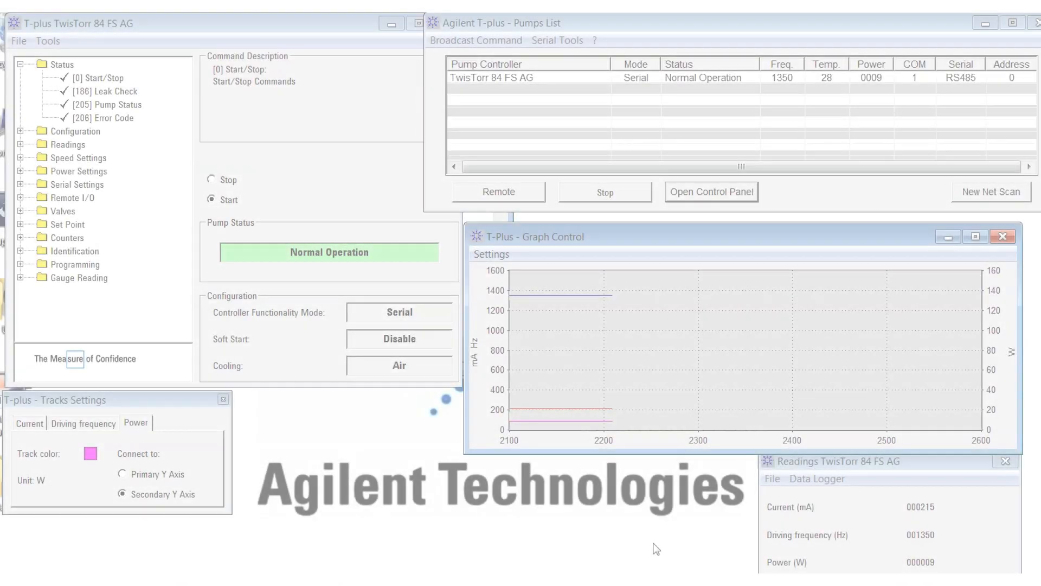